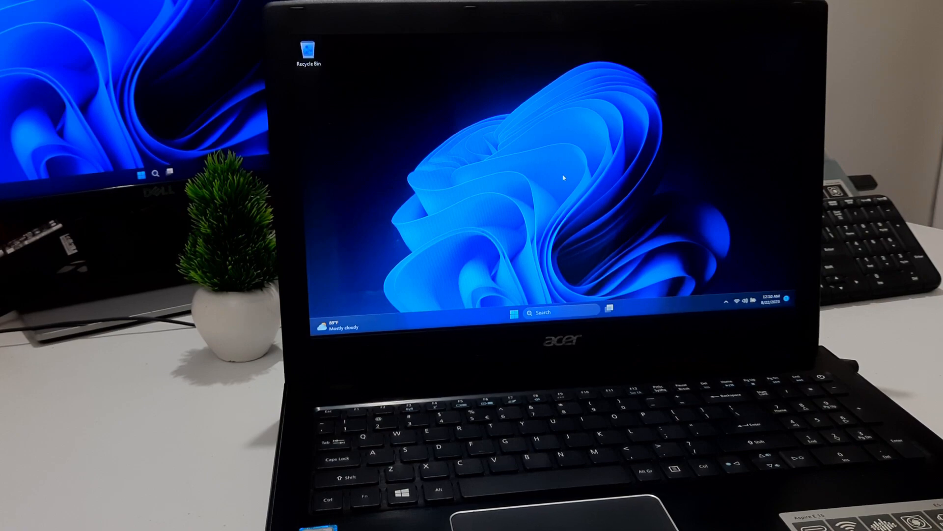
- Answer the Ctrl+Alt+Delete emergency restart prompt, then open Device Manager
key(Ctrl+Alt+Delete)
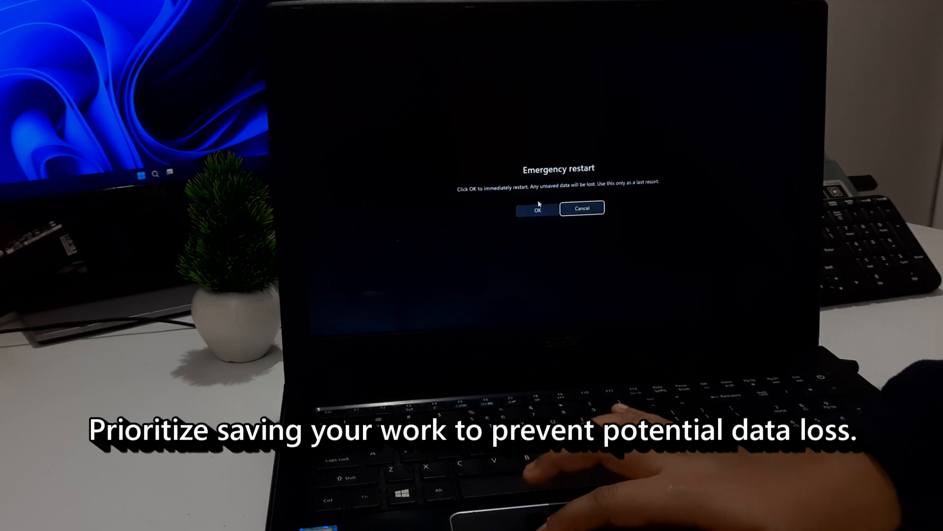
click(536, 209)
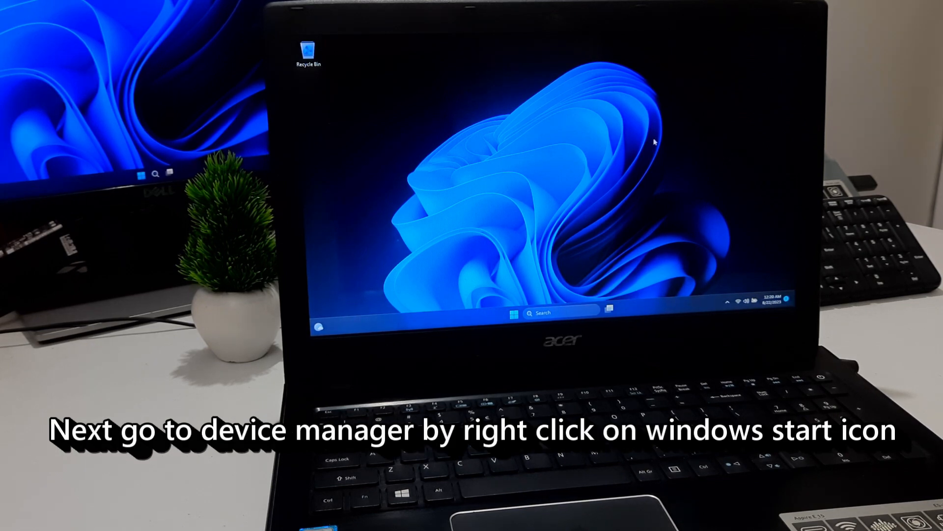
right_click(514, 312)
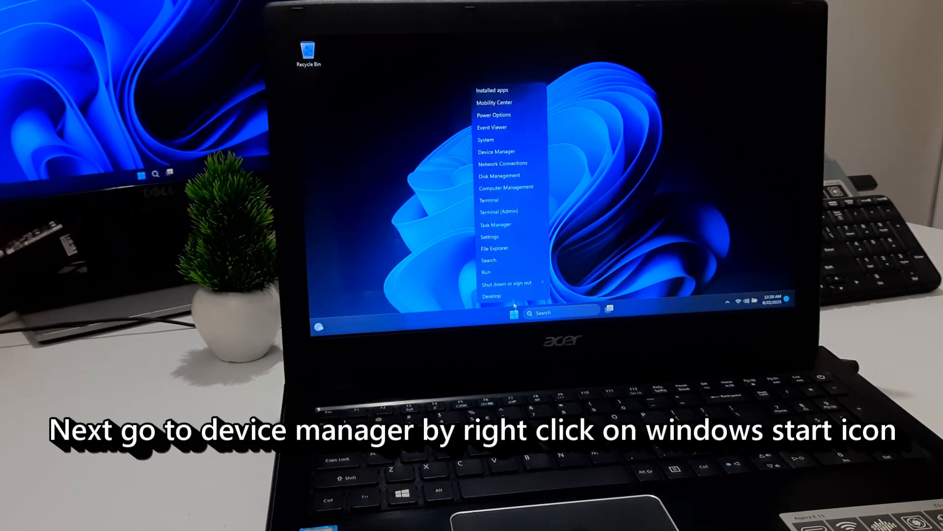
click(496, 151)
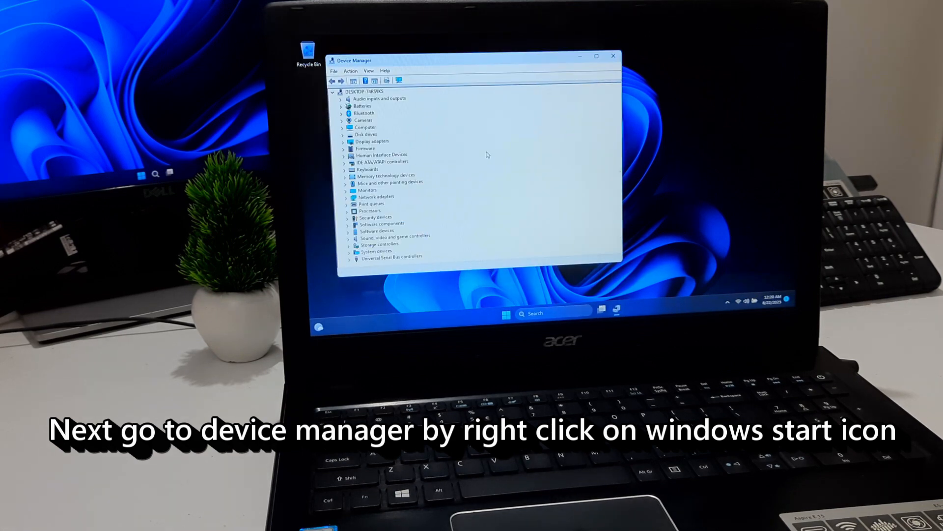
- Run an automatic driver search for the Standard PS/2 Keyboard, which reports it already current
click(343, 169)
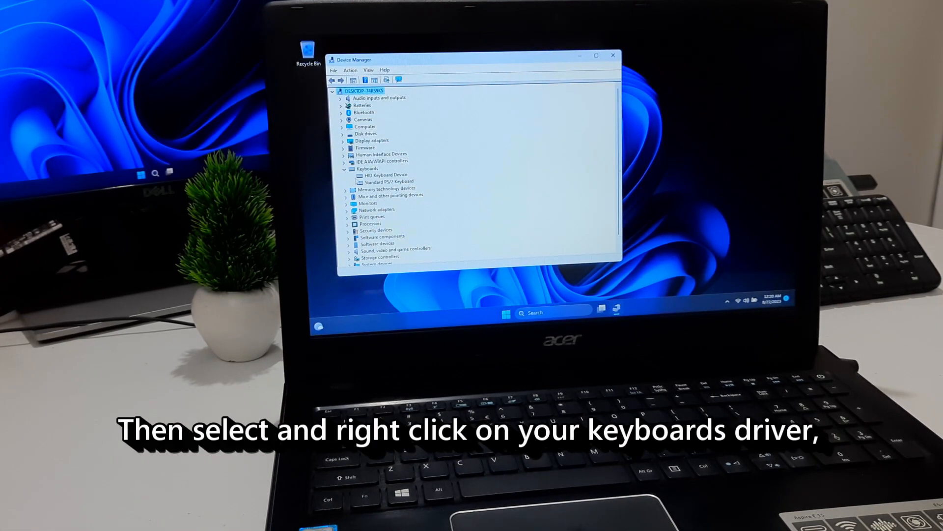
click(388, 182)
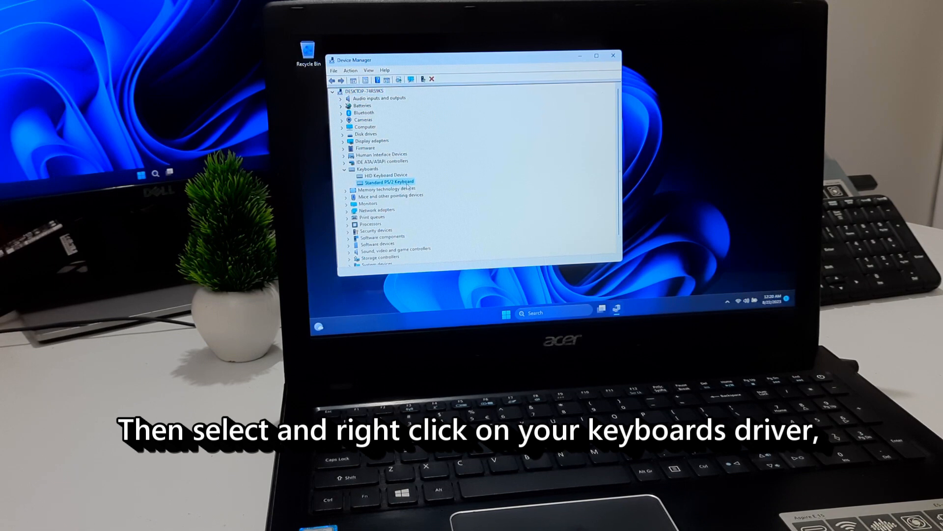
right_click(388, 182)
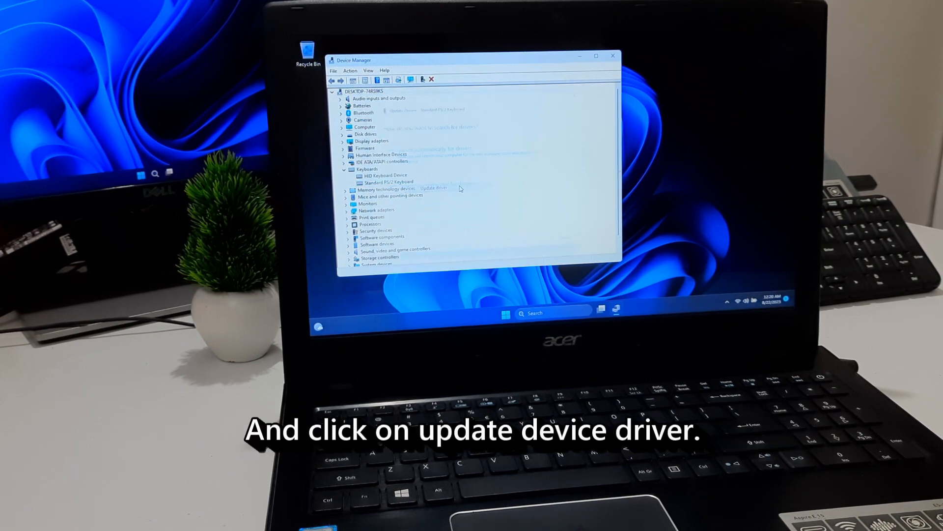
click(433, 188)
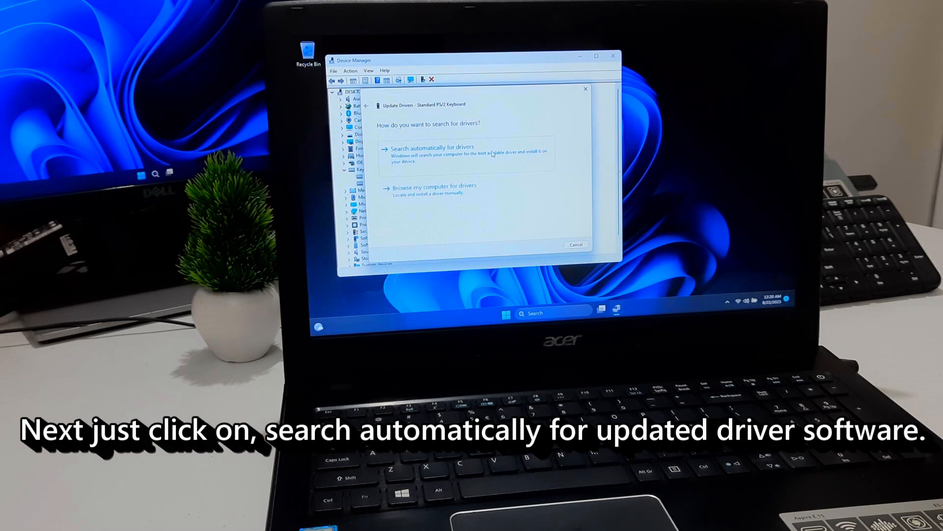
click(431, 147)
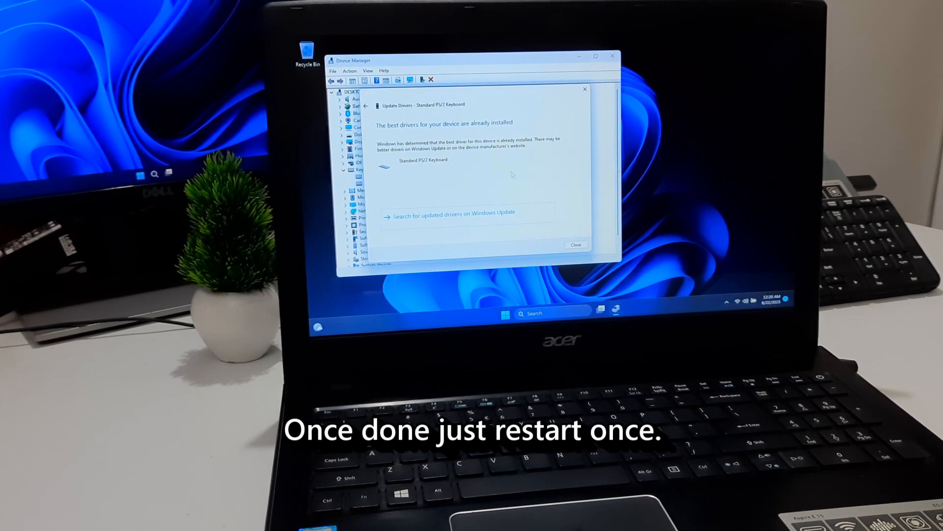
click(576, 245)
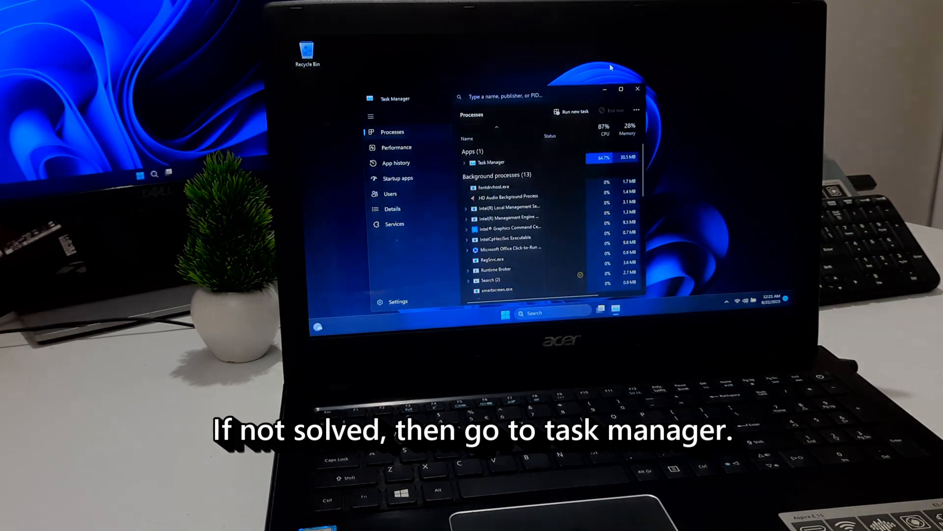
- List Task Manager's startup apps and bring up options for the ETDCtrl.exe entry
click(397, 178)
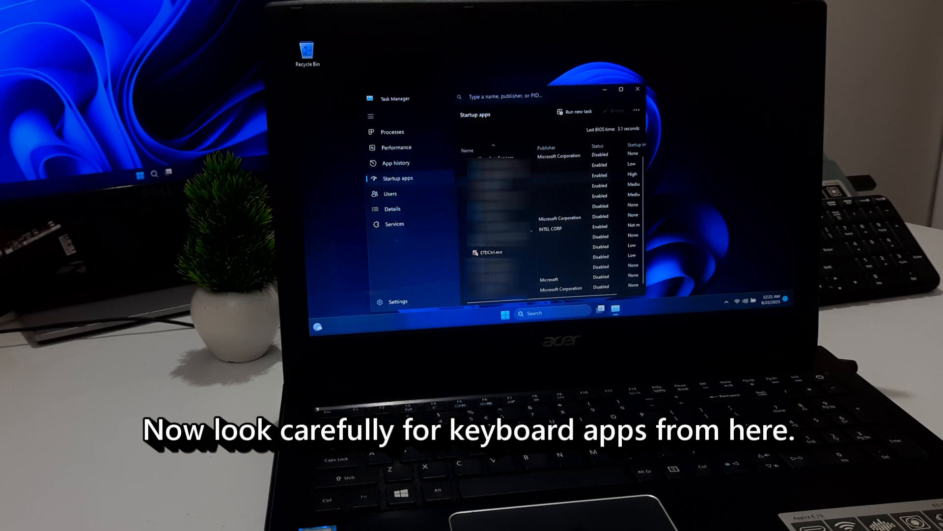
right_click(492, 252)
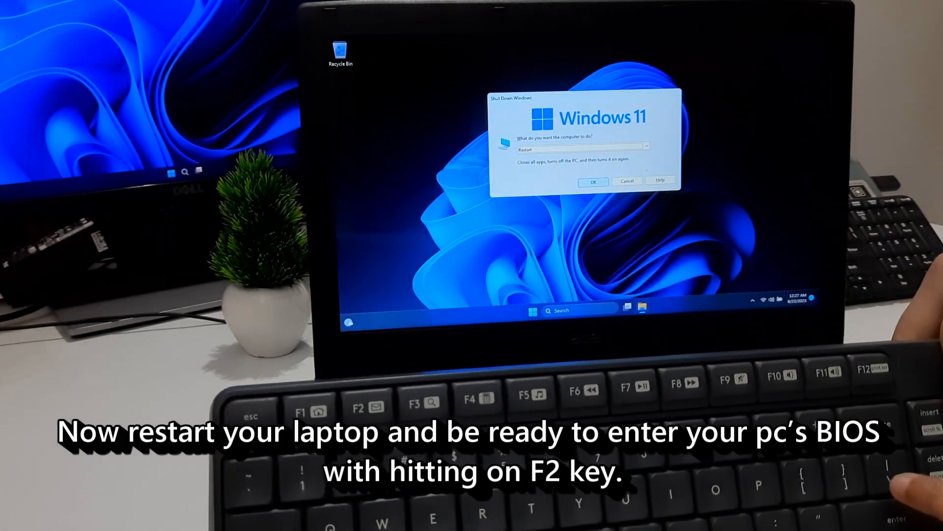
- Restart into the InsydeH2O BIOS with F2, then save and exit with F10
click(593, 182)
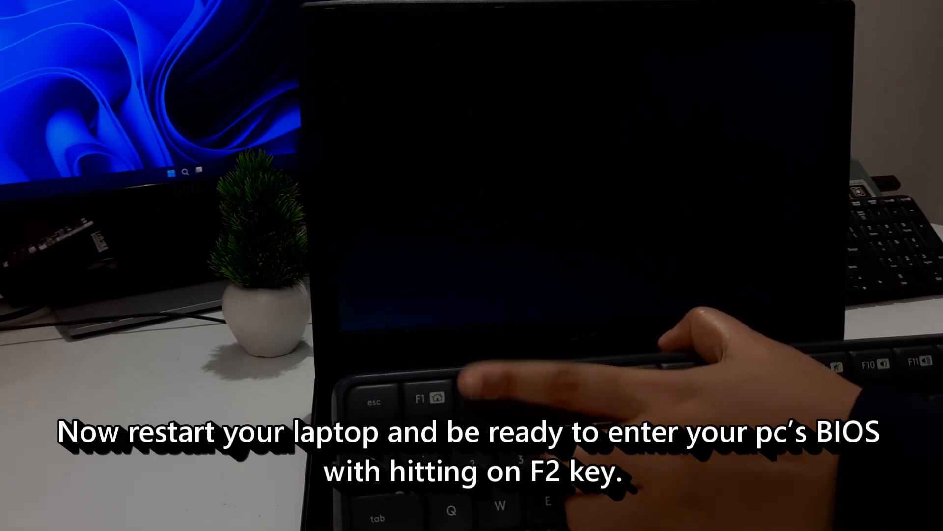
key(f2)
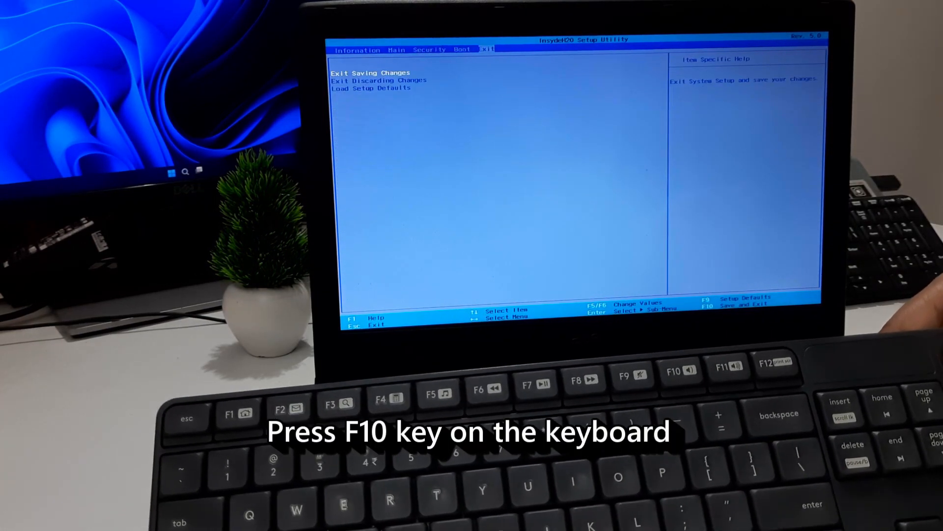
key(f10)
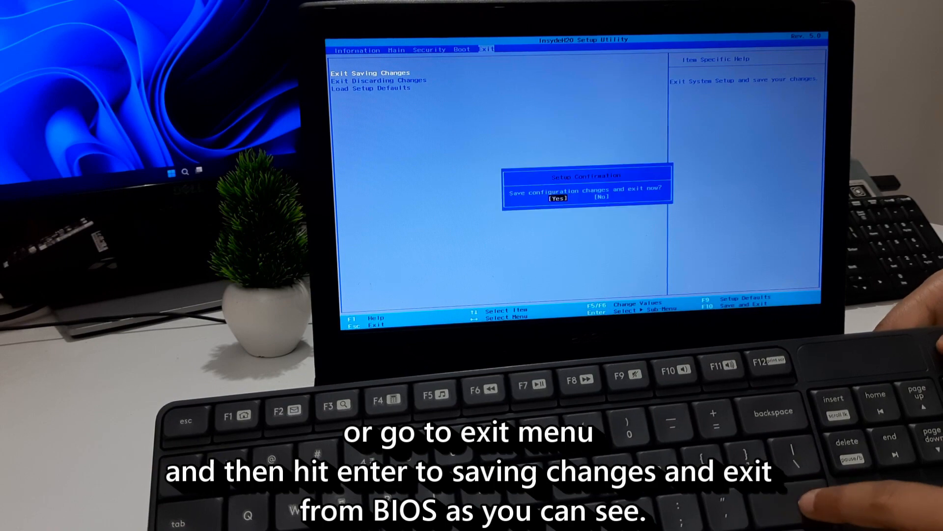
key(enter)
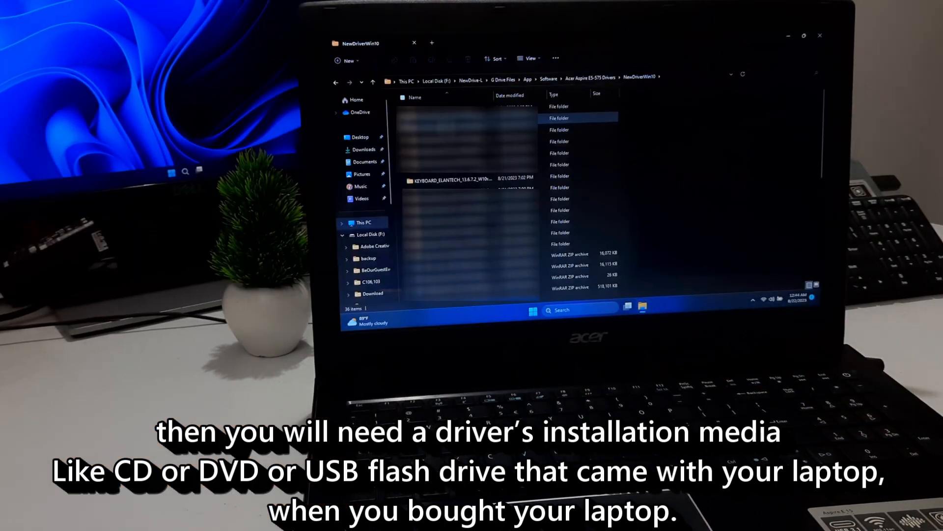
- Install the ELAN driver from KEYBOARD_ELANTECH's Setup.exe and answer the restart prompt
double_click(464, 180)
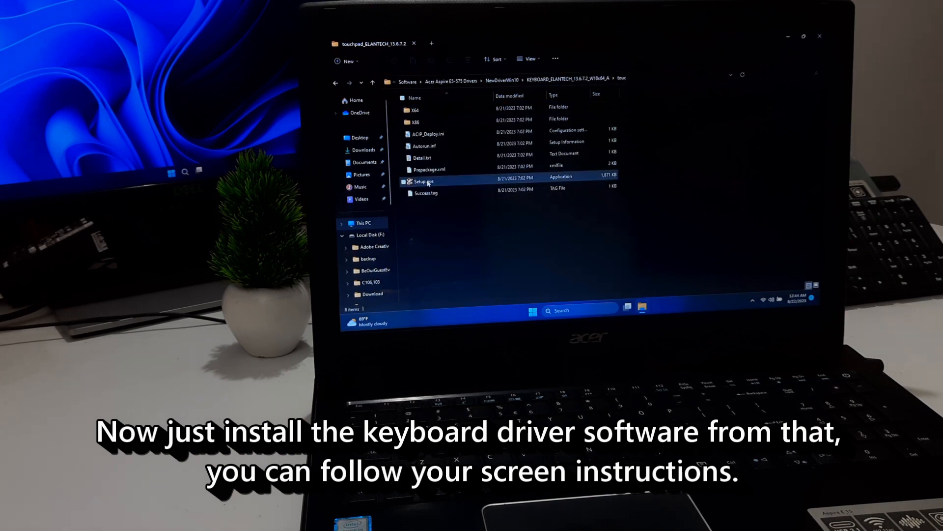
double_click(424, 182)
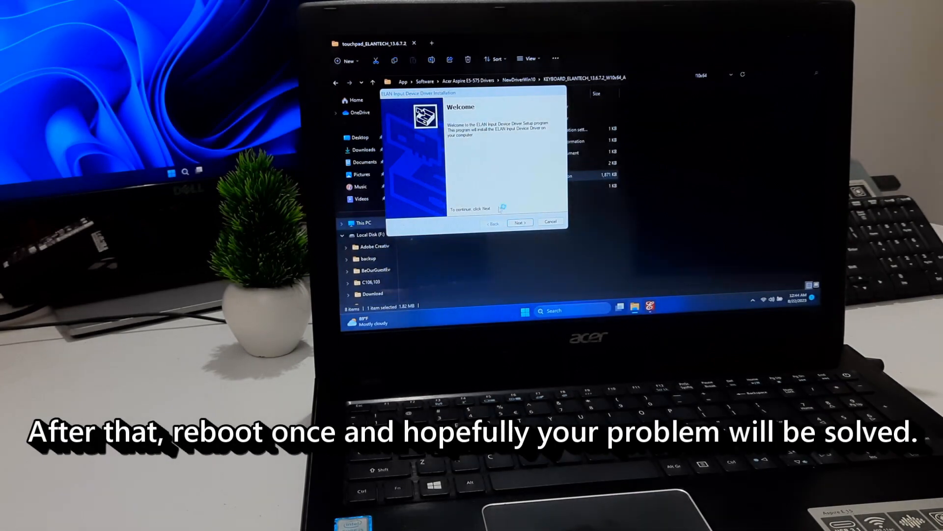
click(519, 223)
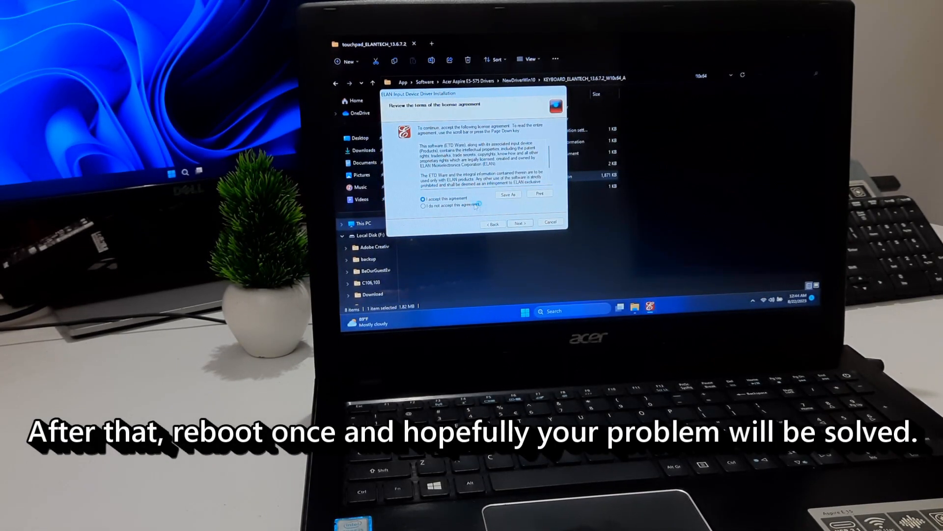
click(519, 223)
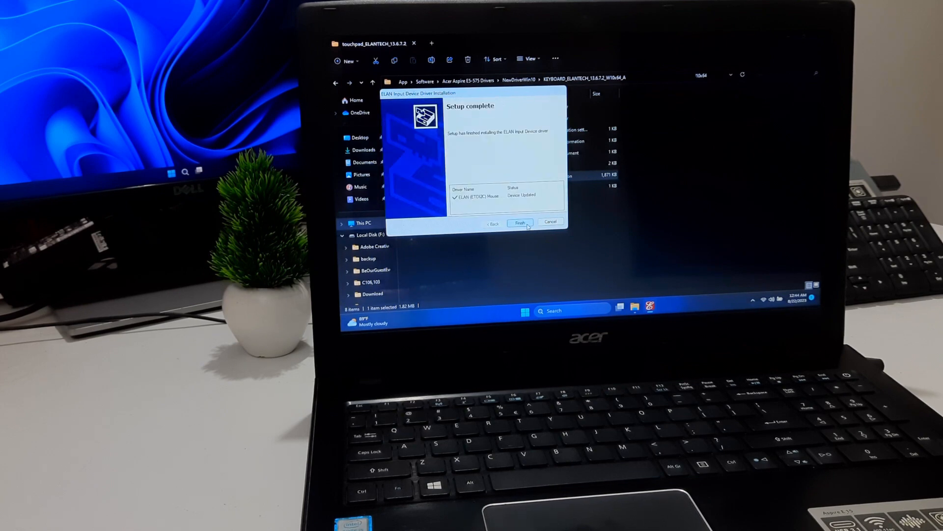
click(519, 223)
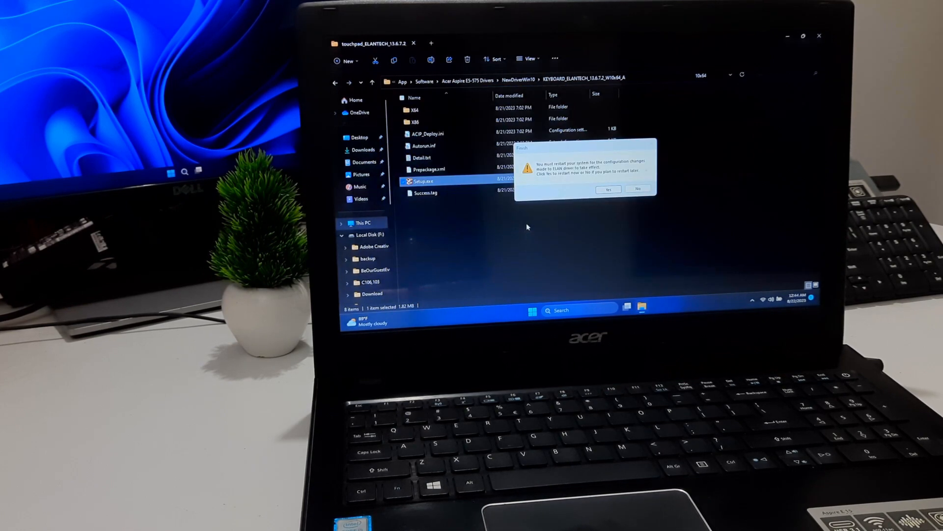
click(608, 189)
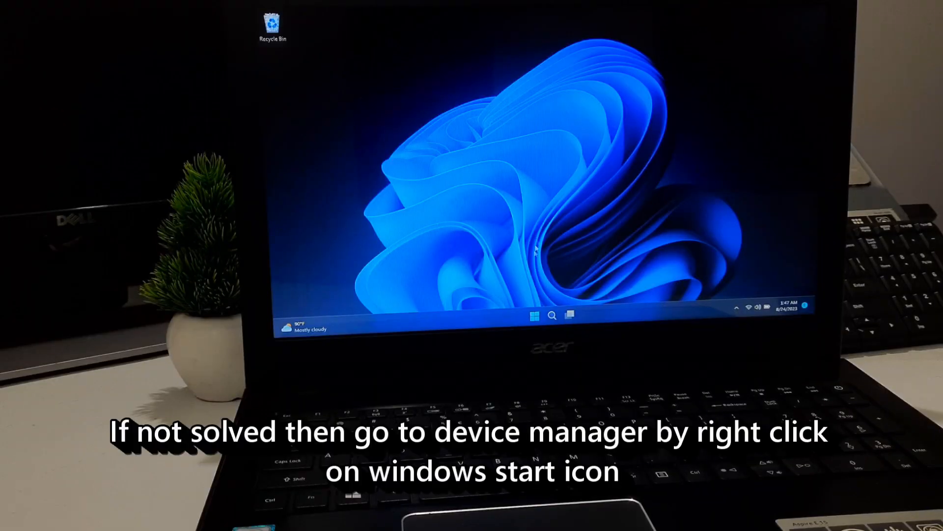
- Uninstall the Standard PS/2 Keyboard device in Device Manager and answer the restart prompt
right_click(533, 314)
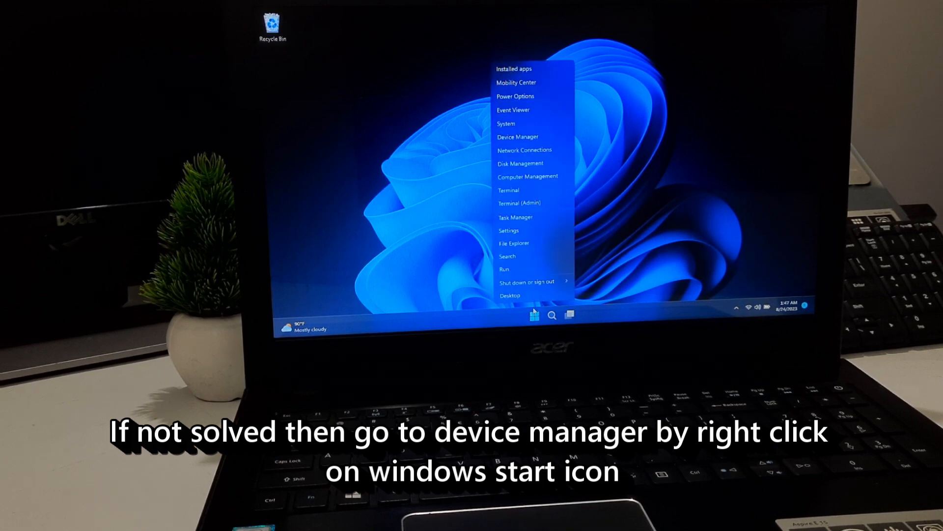
click(517, 137)
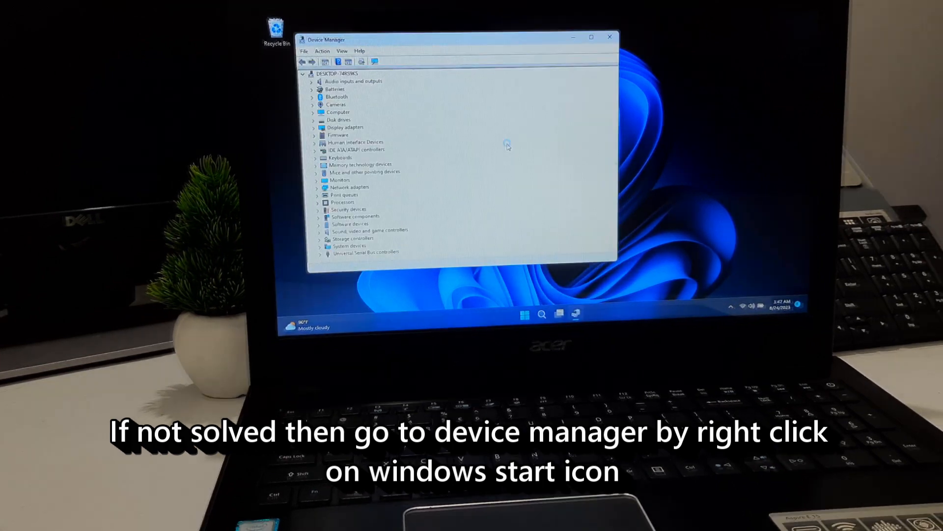
click(317, 157)
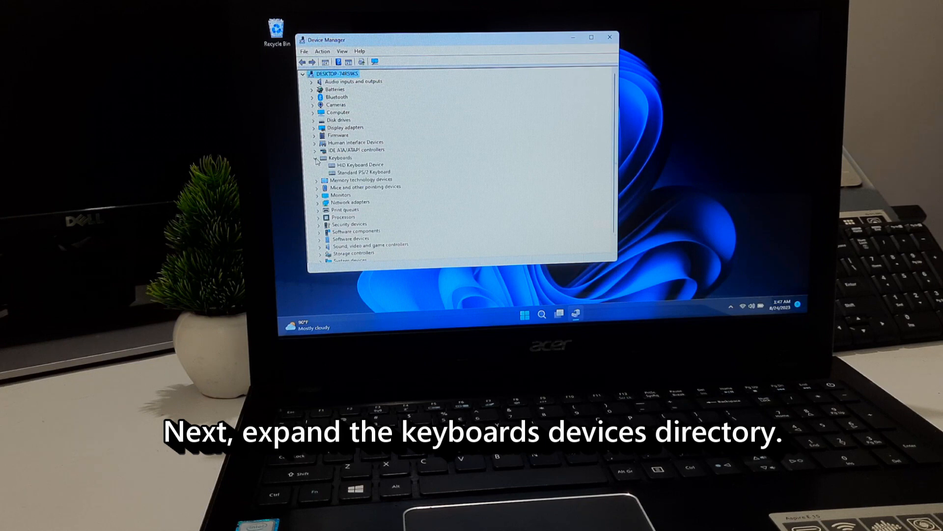
click(364, 172)
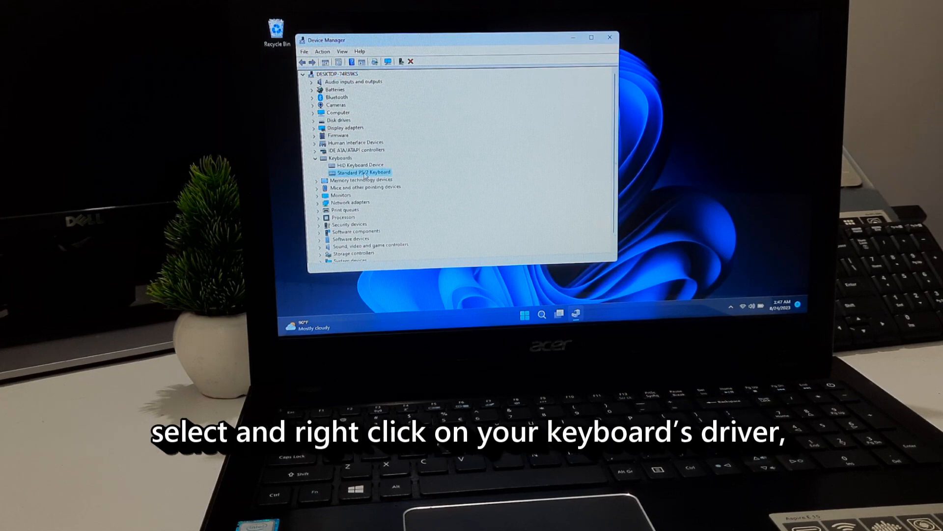
right_click(363, 172)
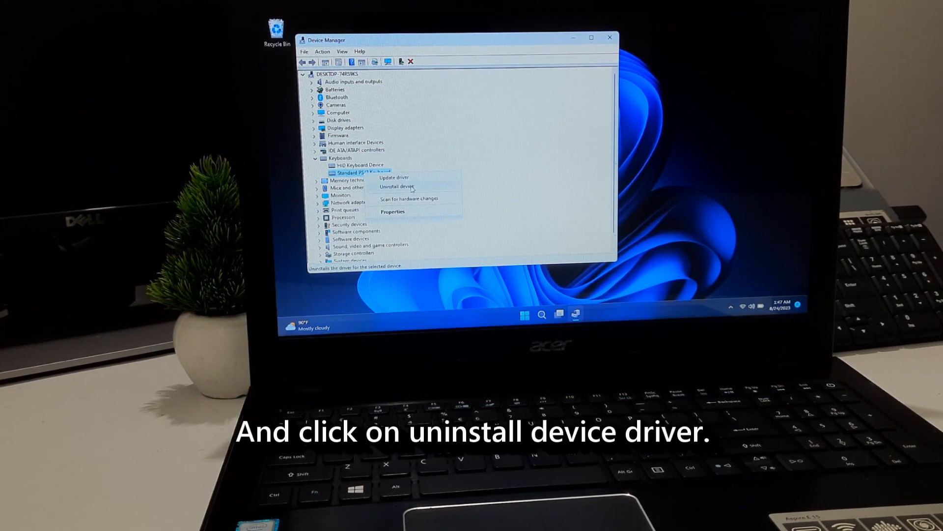
click(396, 186)
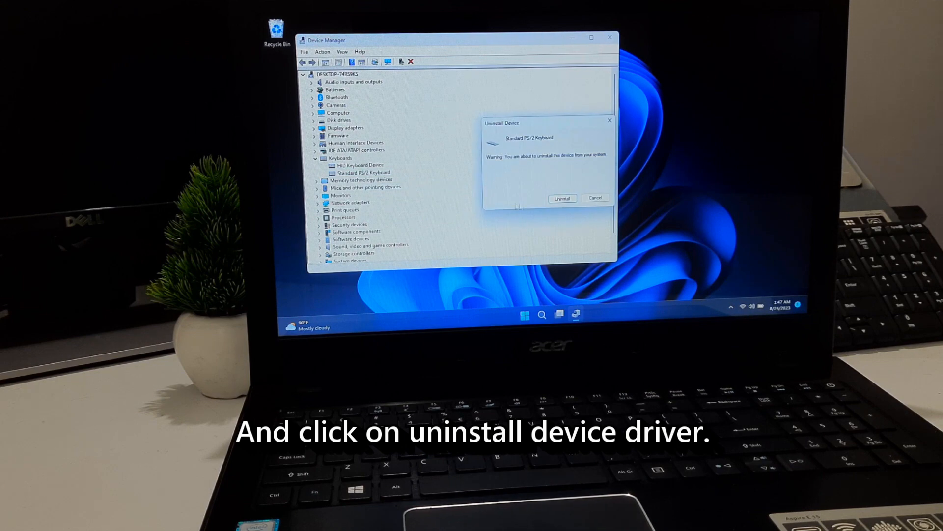
click(562, 198)
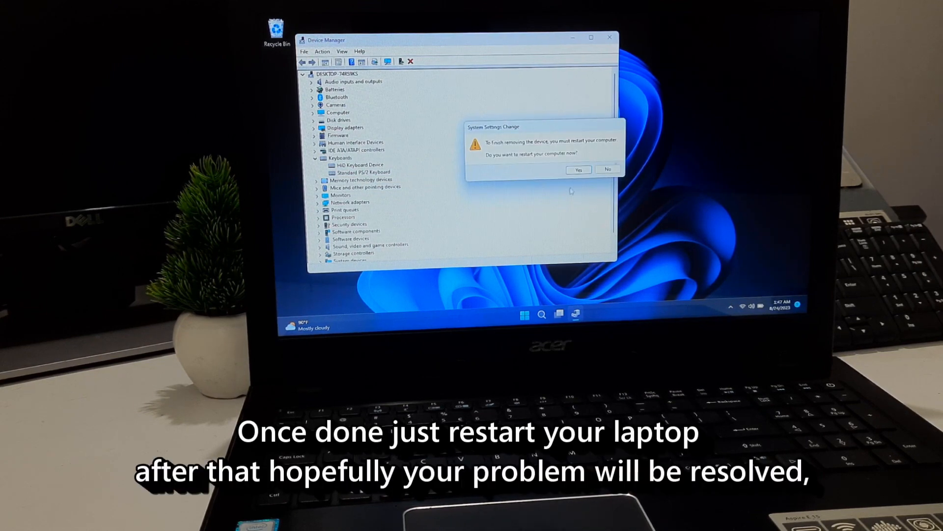
click(578, 169)
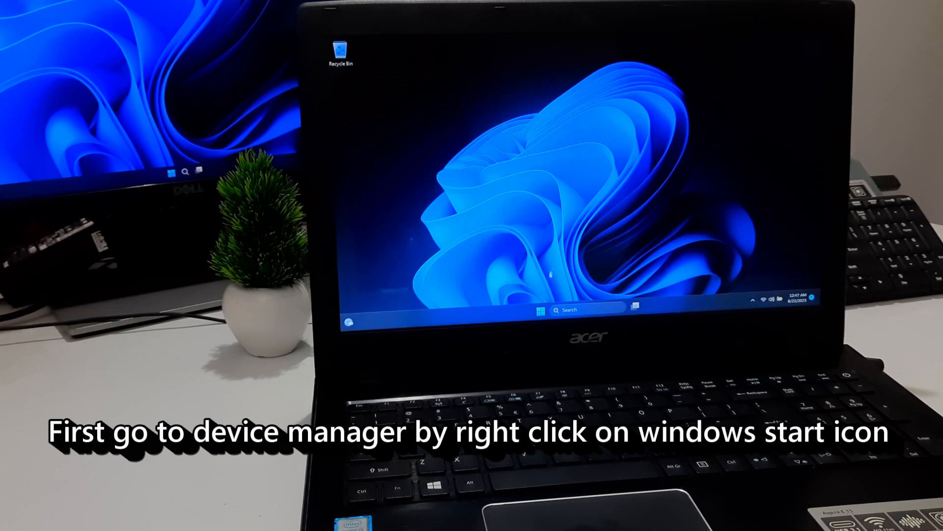
- Open Device Manager from the Start button's quick-link menu
right_click(539, 308)
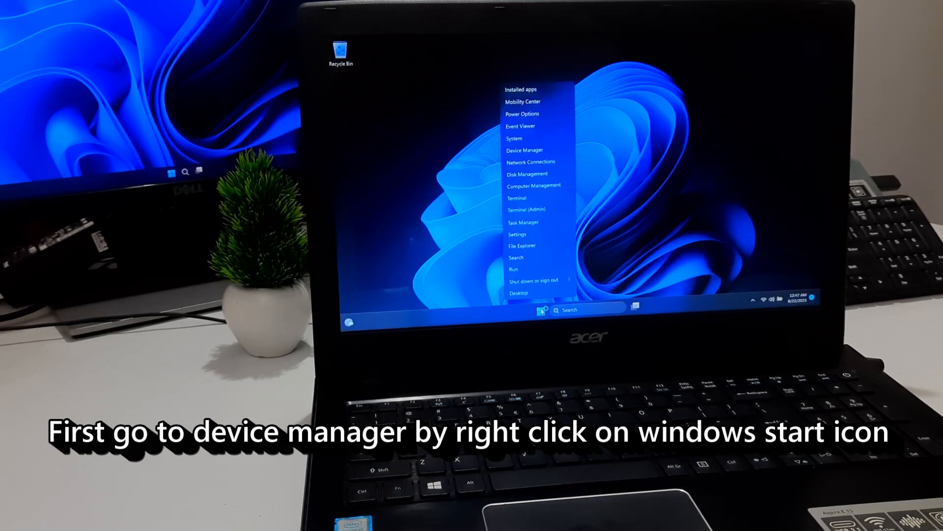
click(524, 150)
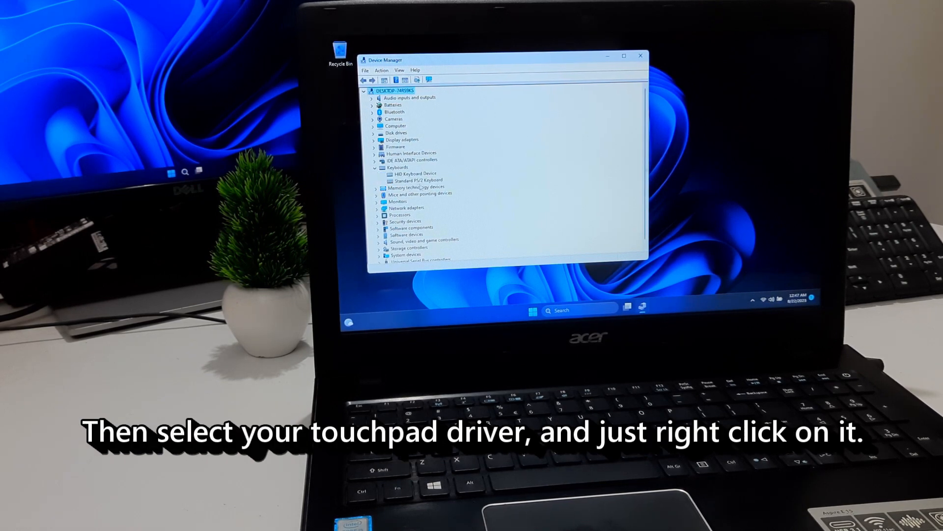
- Reinstall the Standard PS/2 Keyboard driver from the computer's driver list, then answer the restart prompt
right_click(414, 180)
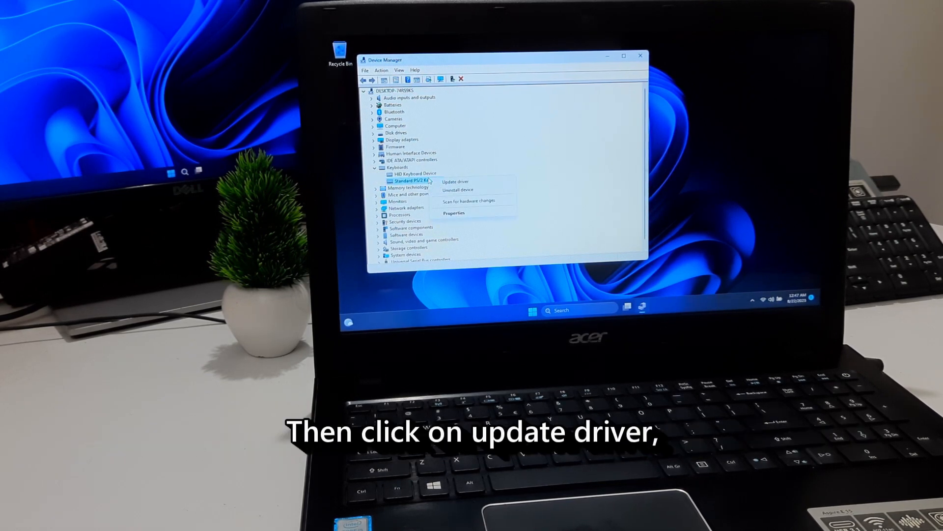
click(455, 182)
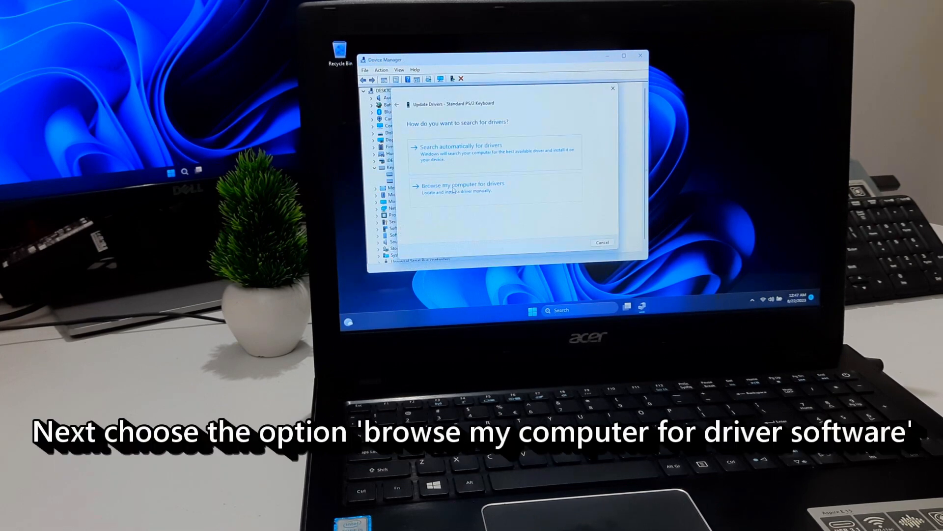
click(475, 185)
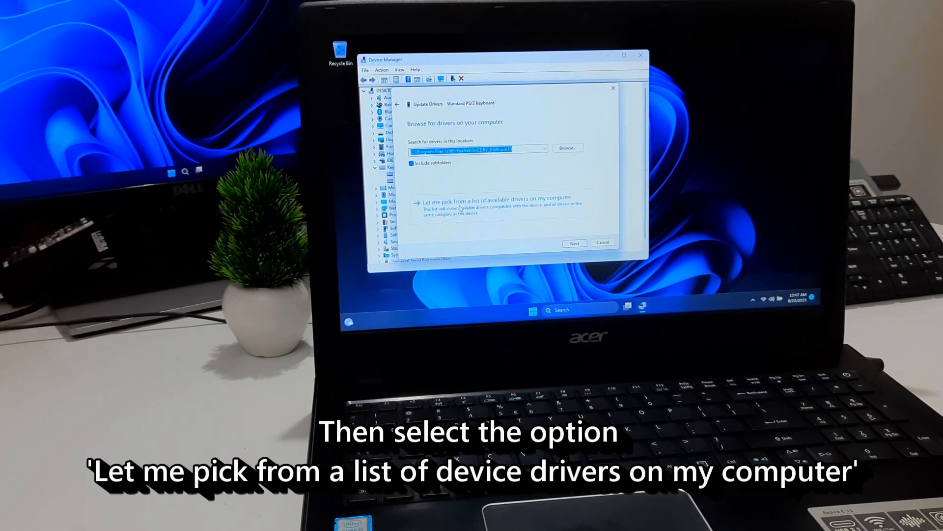
click(498, 199)
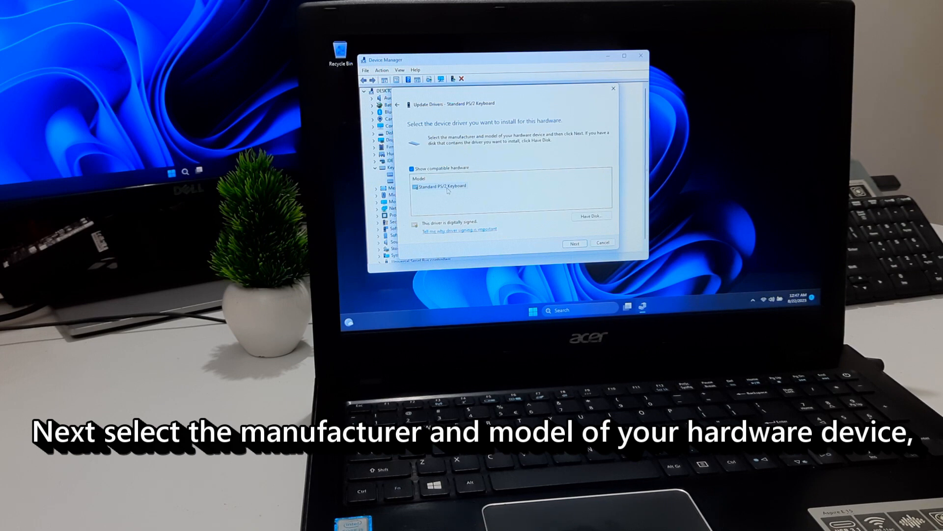
click(442, 186)
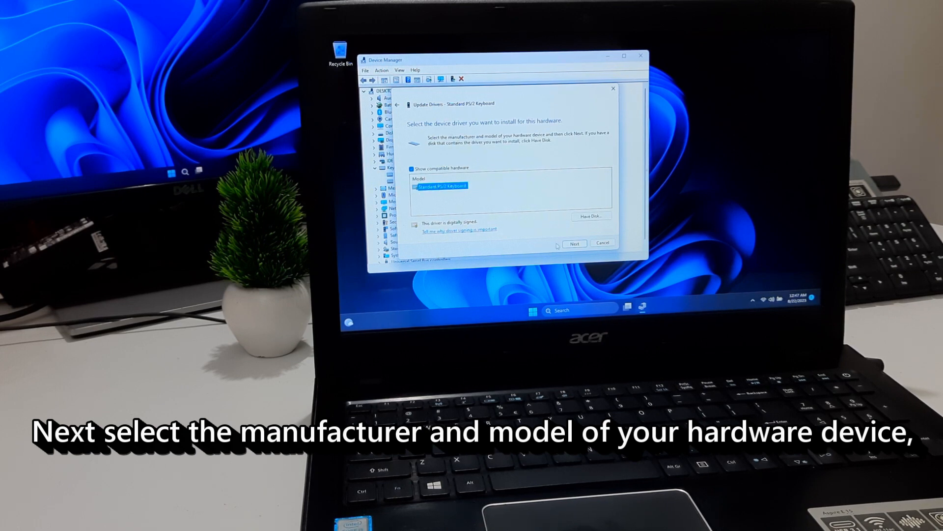
click(574, 243)
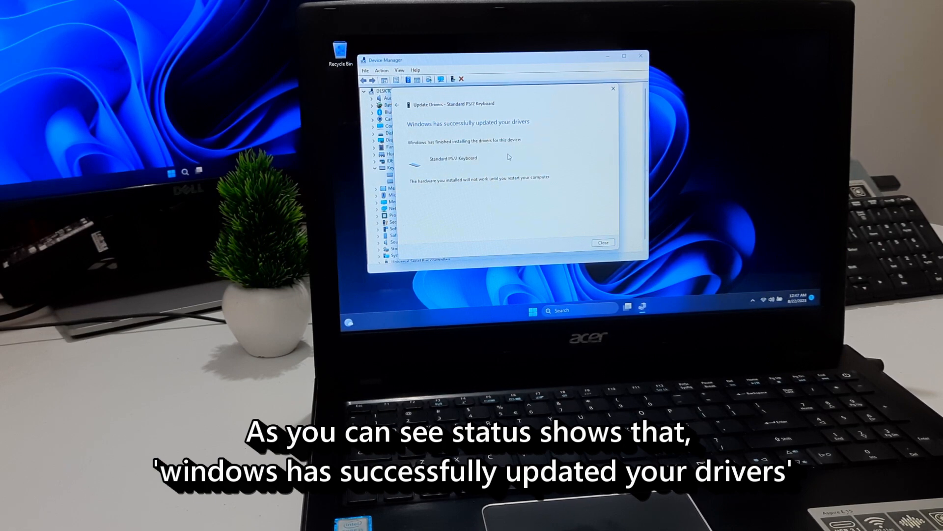
click(602, 241)
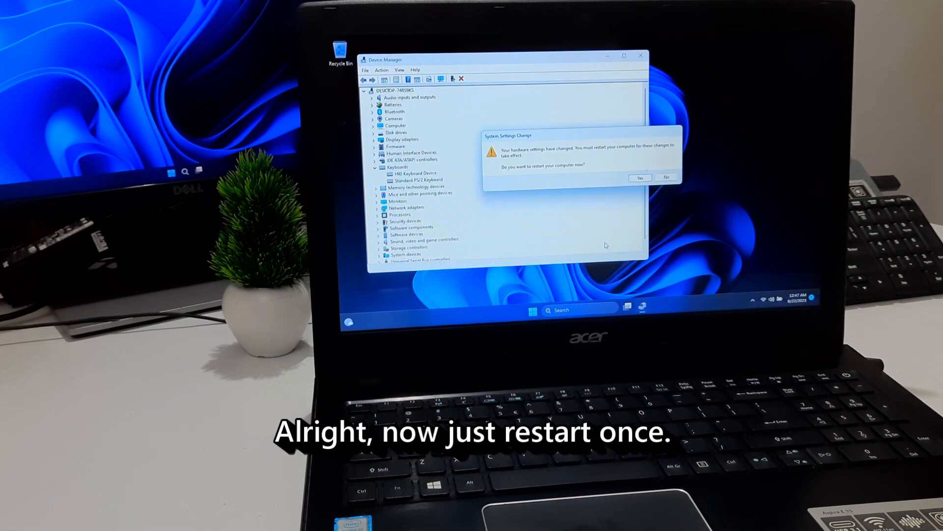
click(640, 178)
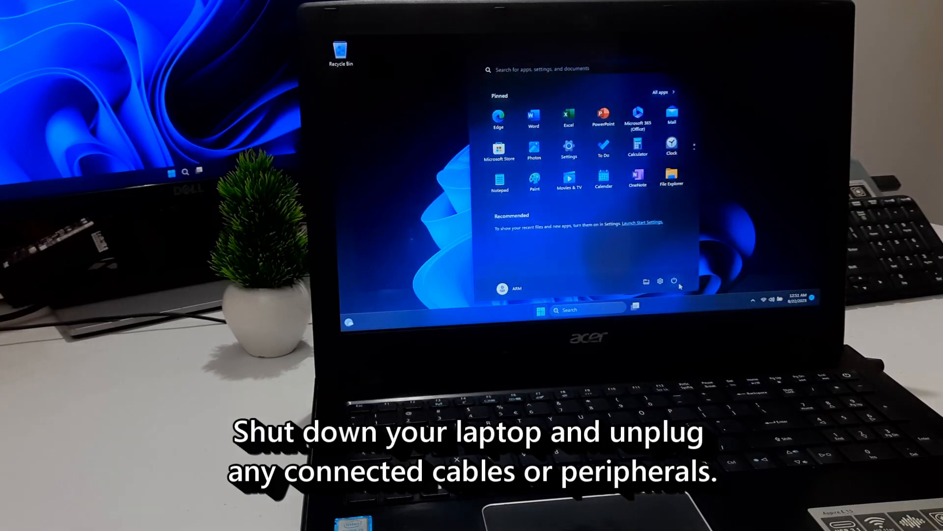
- Choose Shut down from the Start menu's Power options
click(674, 281)
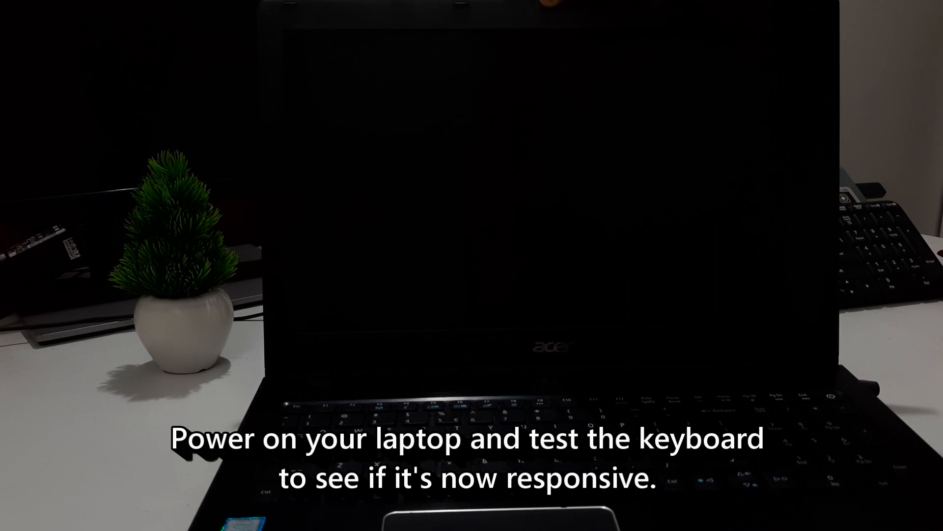
- Reseat the keyboard ribbon cable and power the laptop back on to the desktop
click(829, 399)
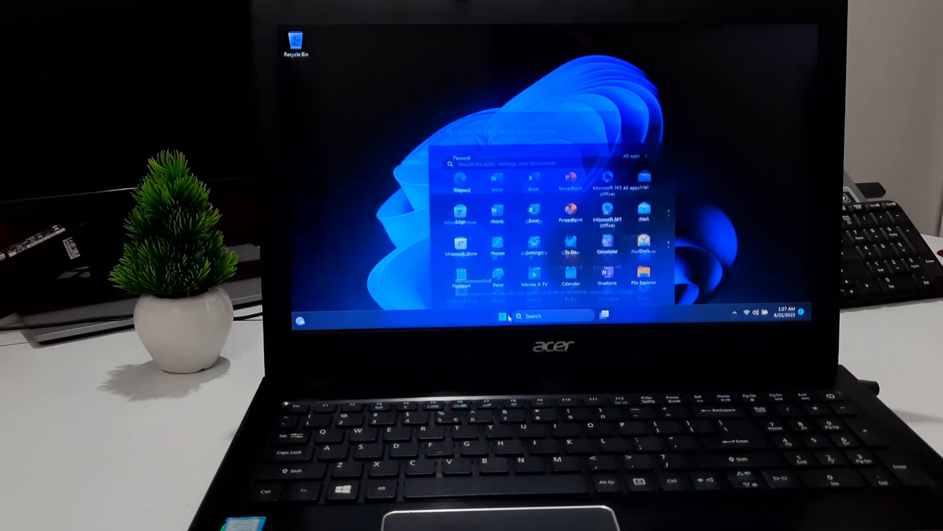
- Start a blank Word document and type 'ASA Tech' with the laptop keyboard
click(501, 316)
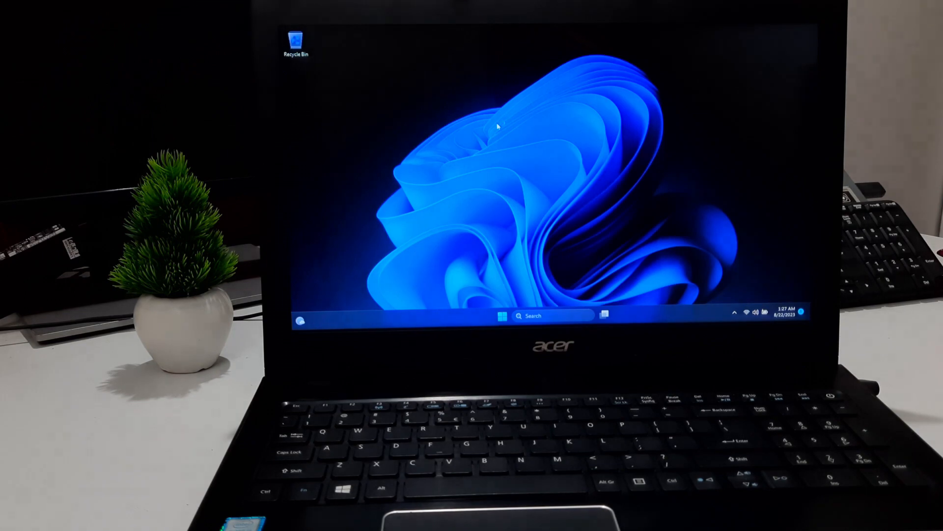
click(607, 316)
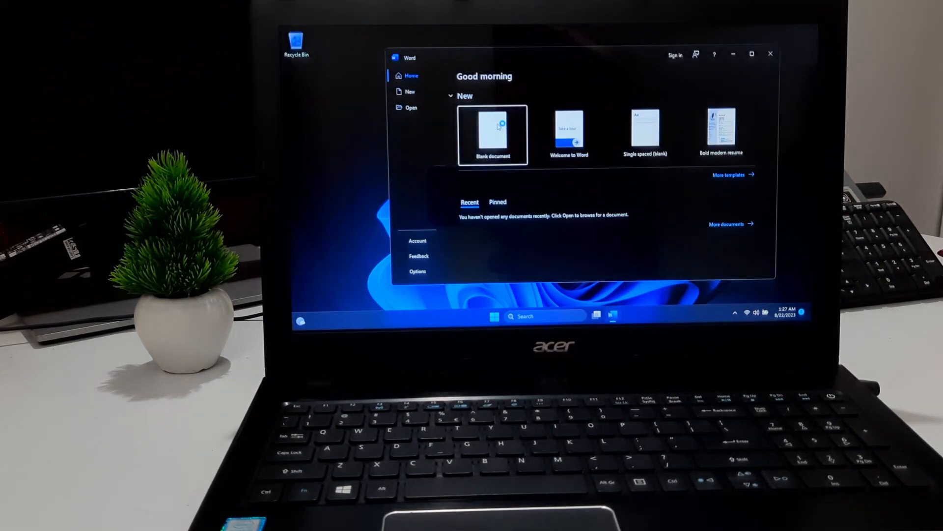
click(493, 134)
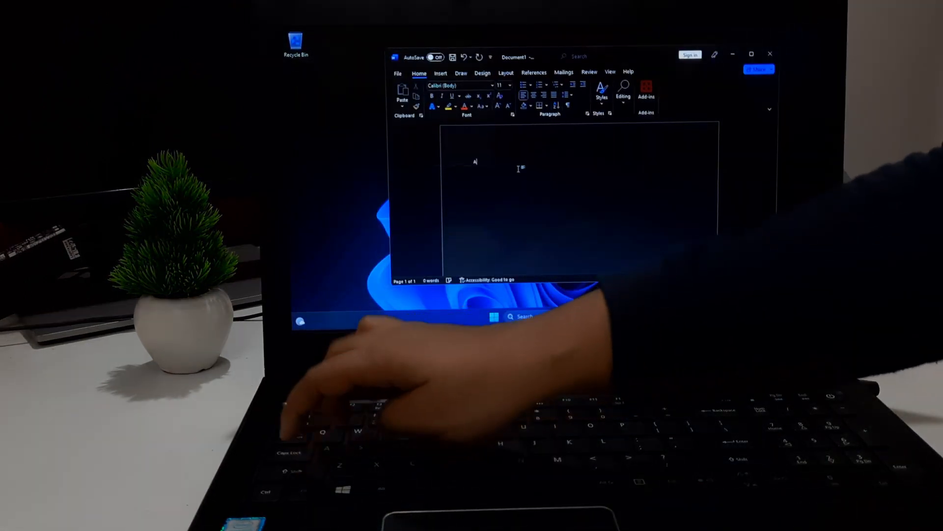
text(ASA)
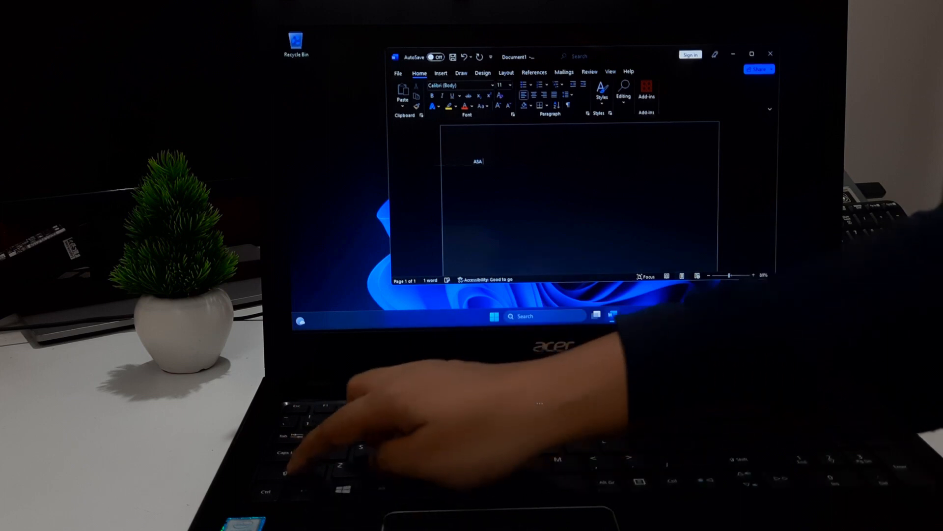
text(Tech)
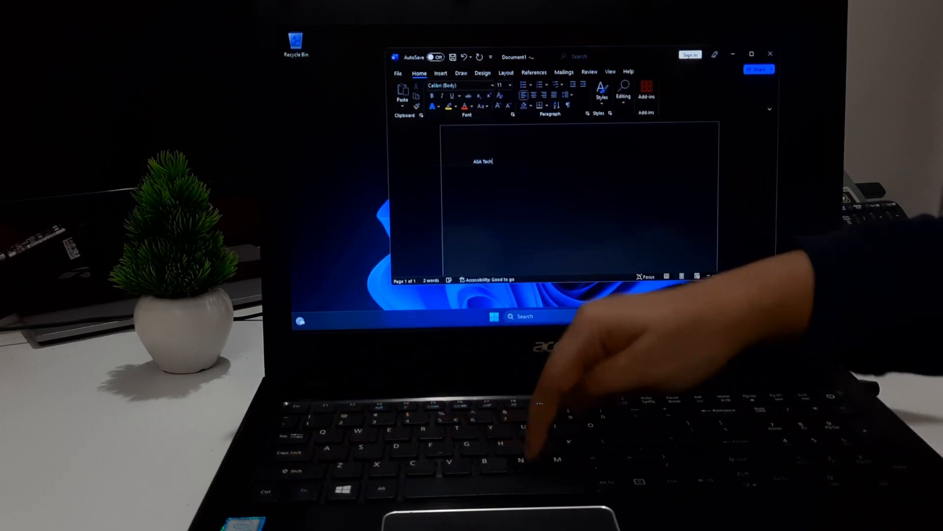